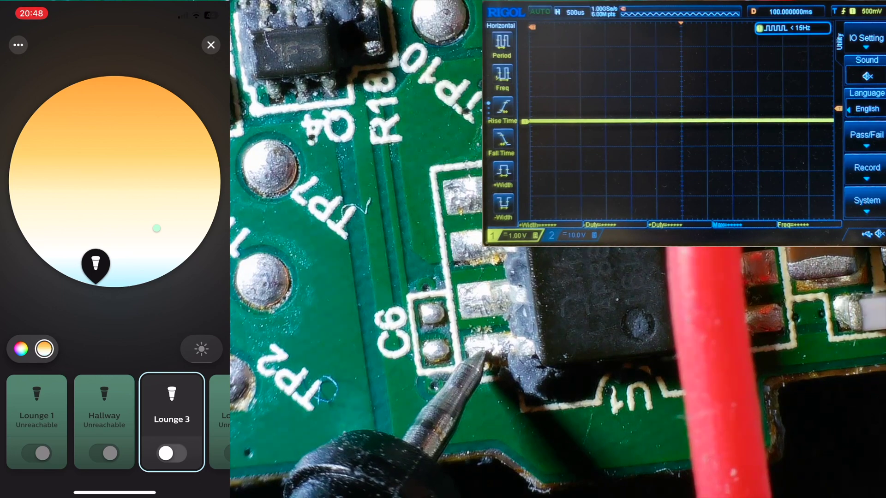
- Turn the Lounge 3 light on at 100% brightness
left_click(172, 454)
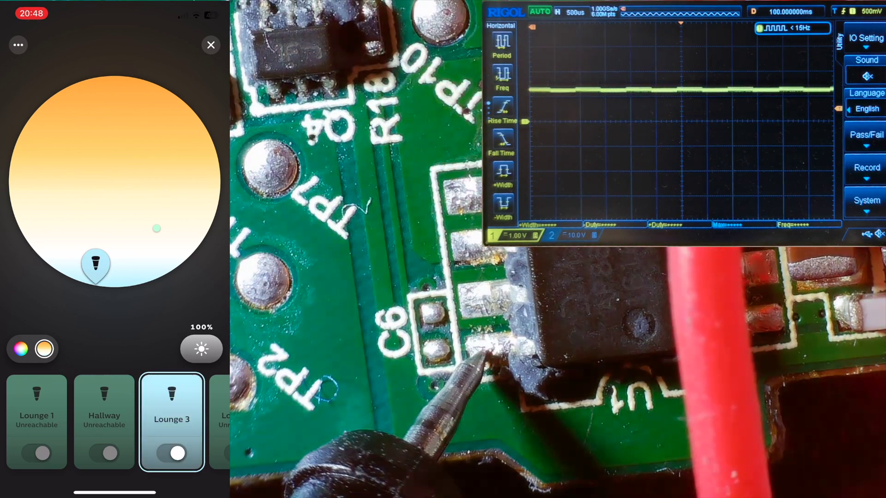